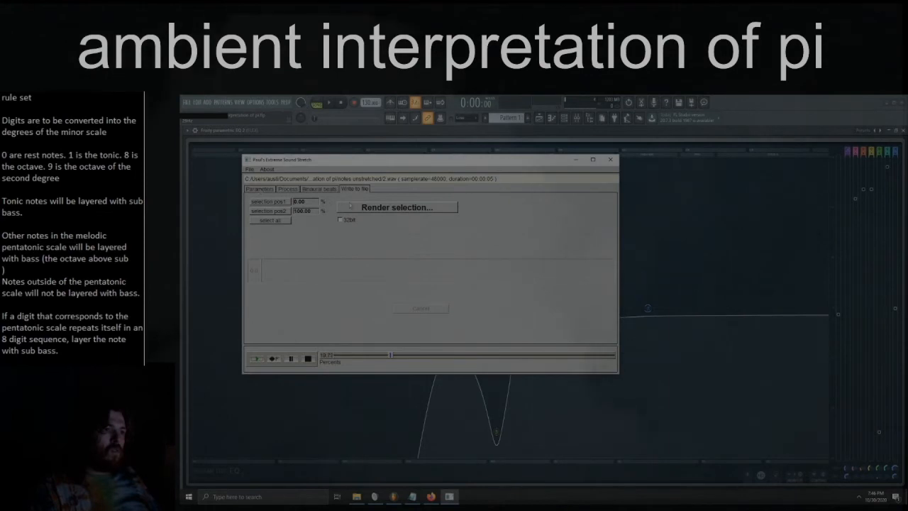
- Render the Edison selection to an audio file and save it
left_click(396, 208)
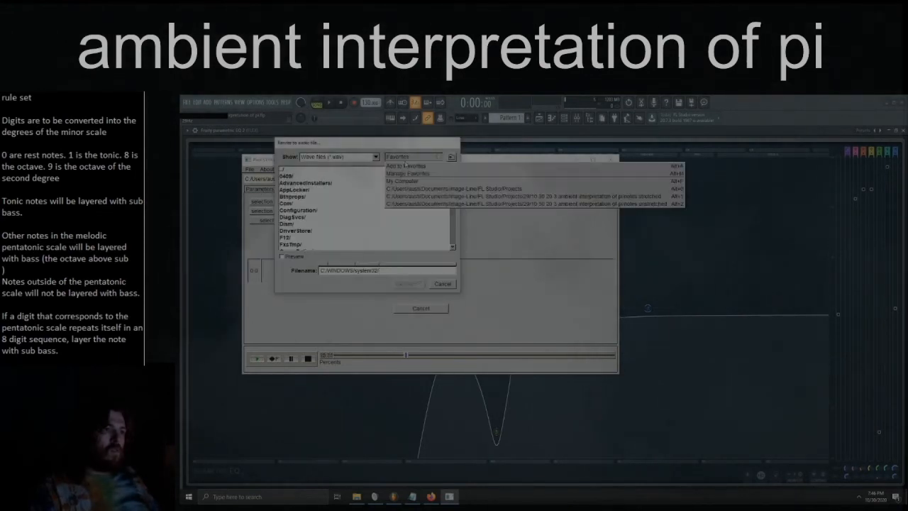
left_click(533, 196)
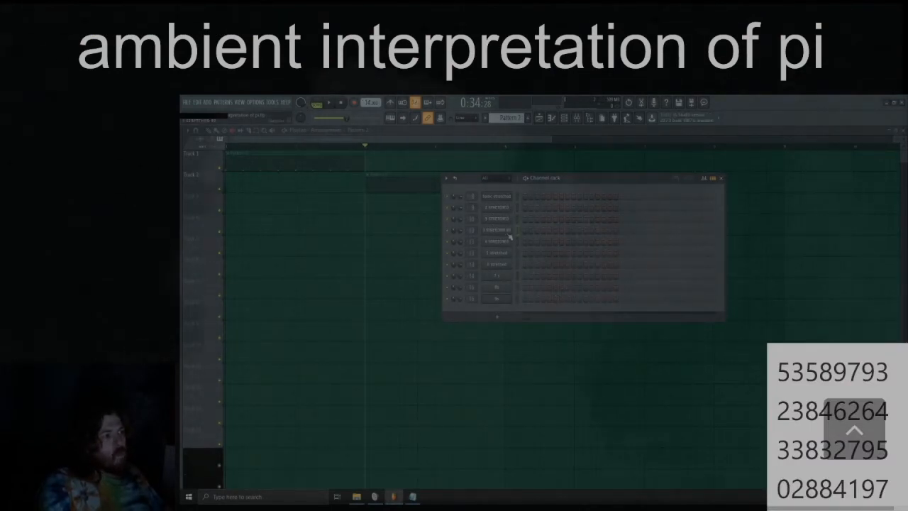
- Check a sampler channel's settings, then mark pi's opening digits 3.1415926 on the web page
left_click(497, 230)
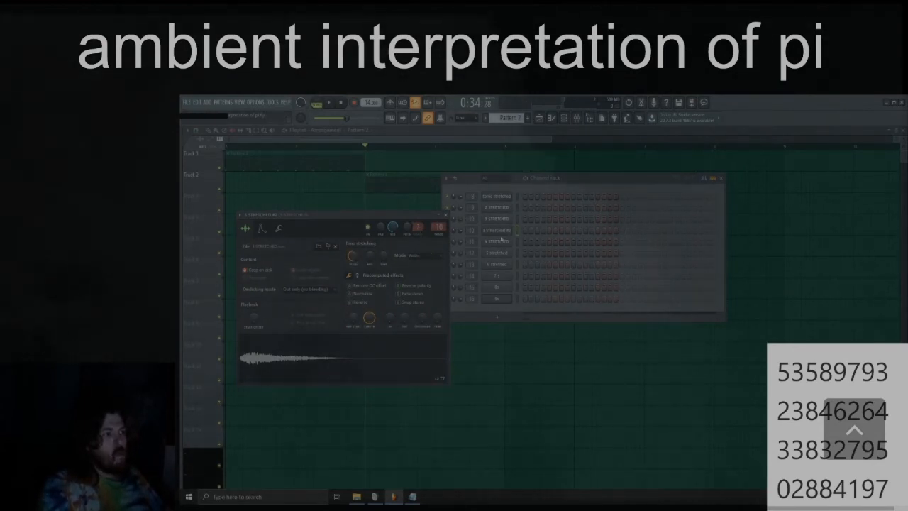
left_click(446, 214)
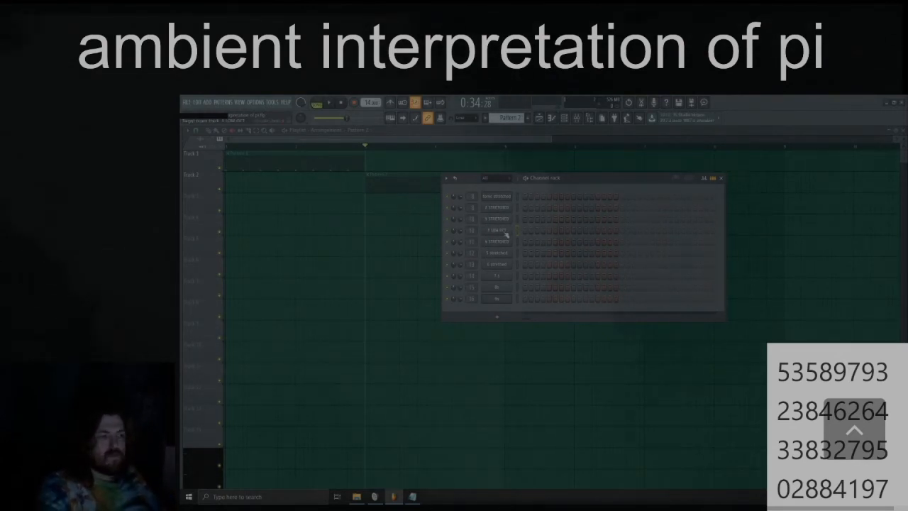
right_click(497, 241)
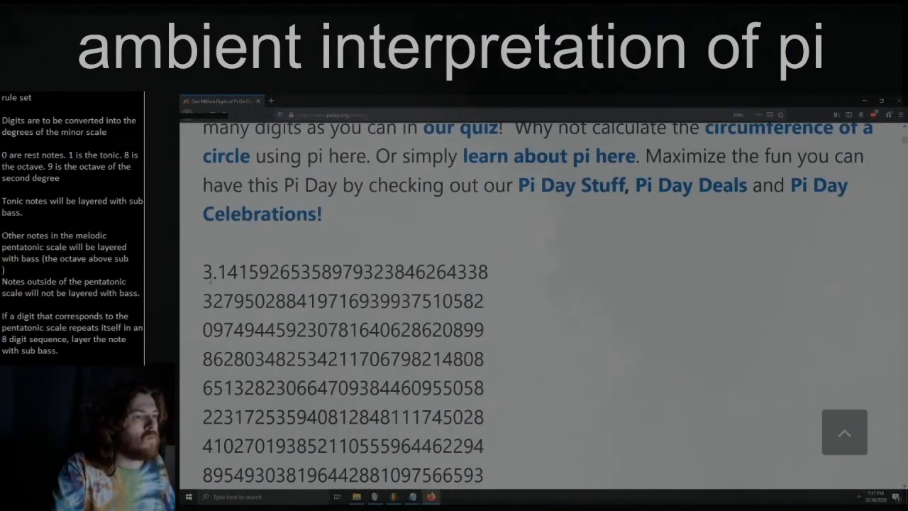
left_click_drag(202, 272, 291, 273)
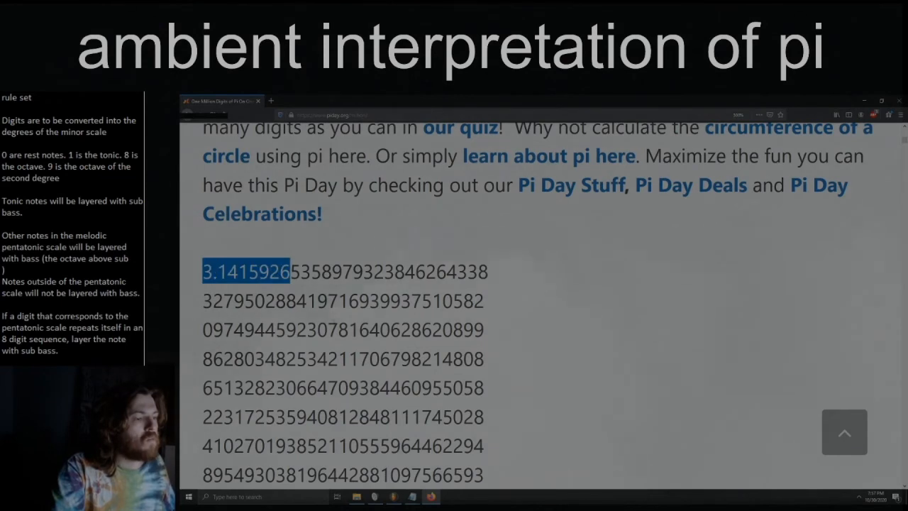